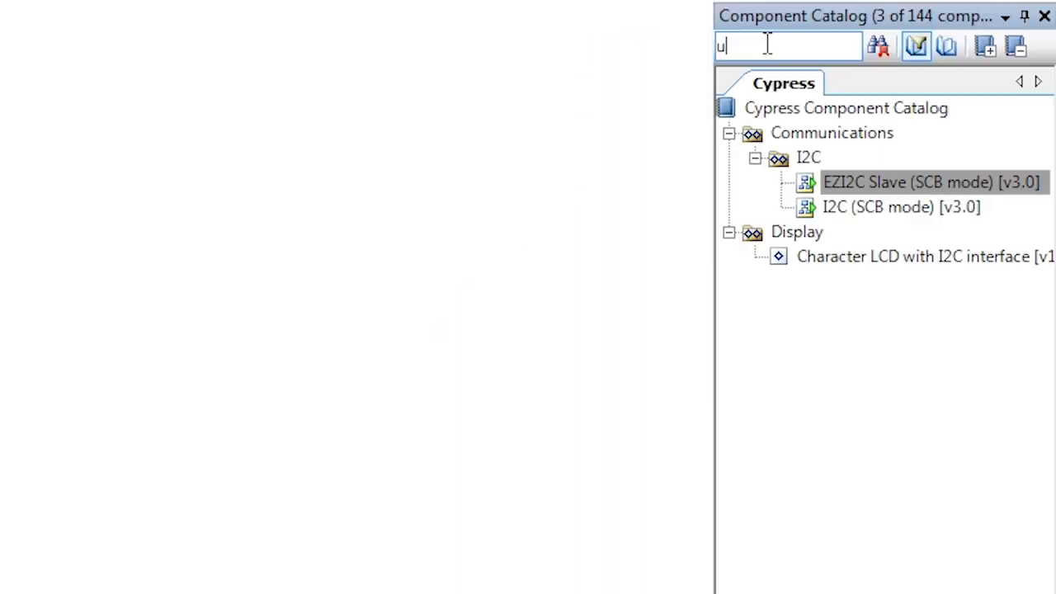
- Search the Component Catalog for 'uart' and drag UART (SCB mode) onto the schematic
text(art)
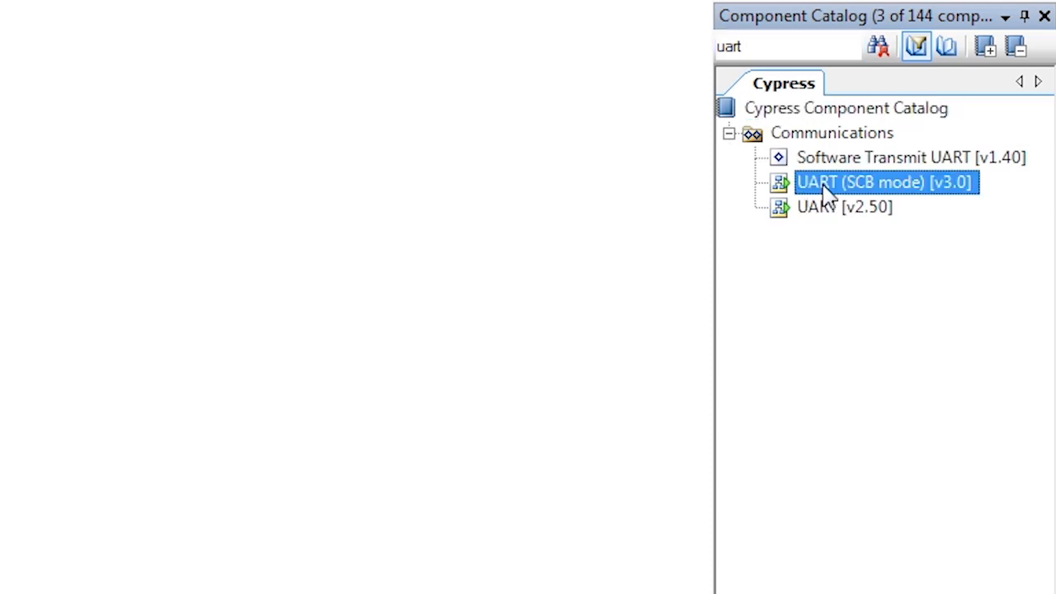
drag(884, 181, 475, 297)
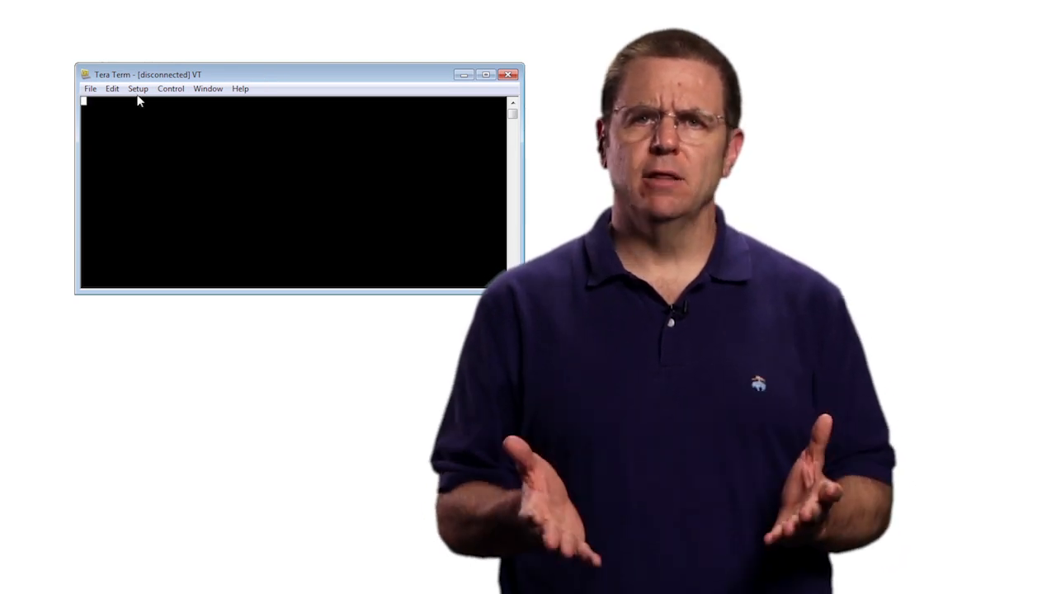
- Bring up Tera Term's serial port settings from the Setup menu
click(138, 89)
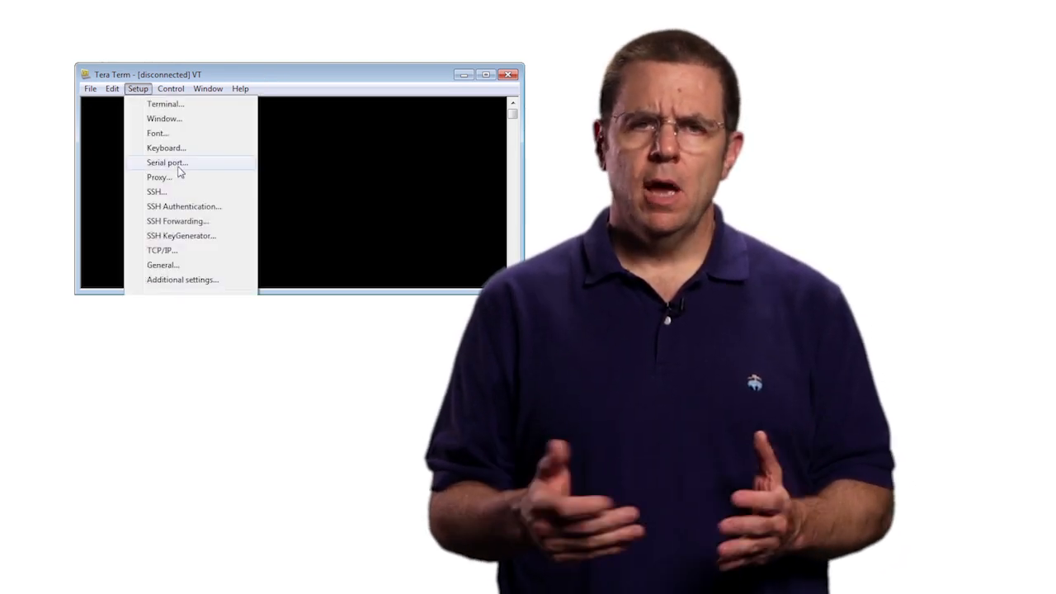
click(166, 162)
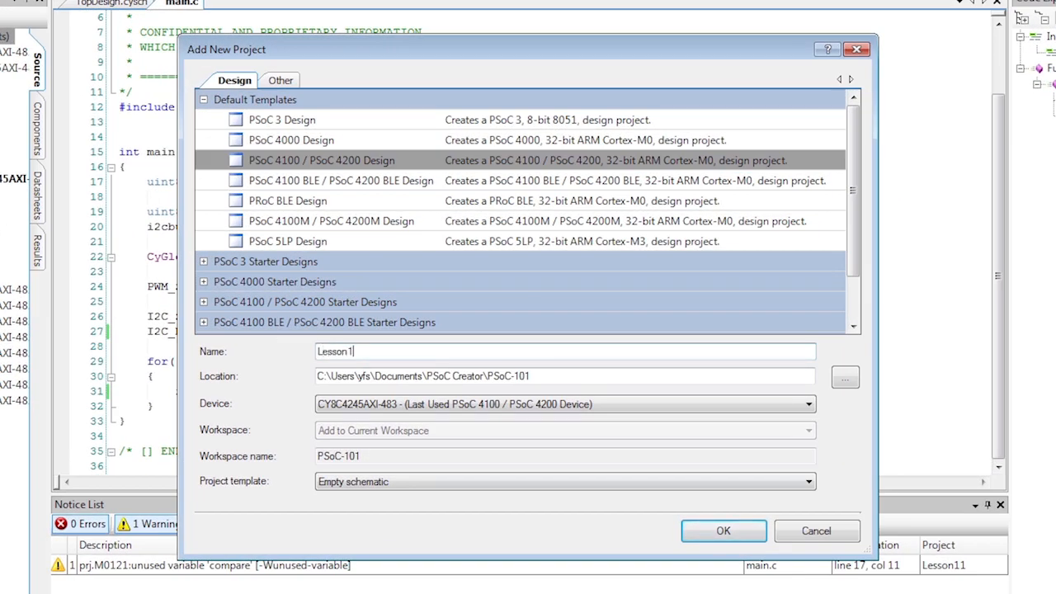
- Create the PSoC 4100/4200 project Lesson1, place a UART (SCB mode) and show its configuration
click(722, 532)
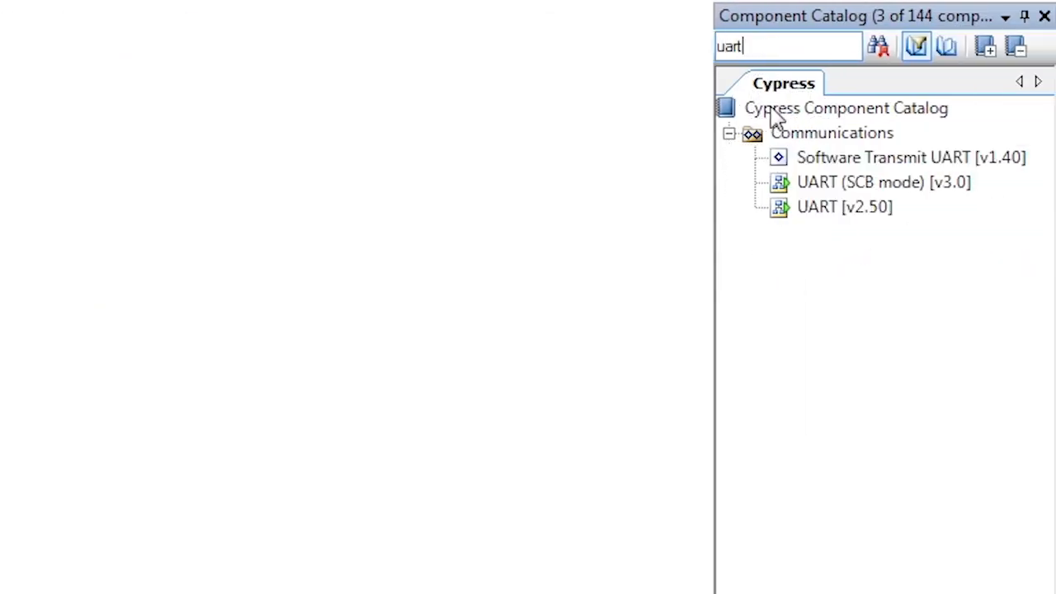
drag(882, 182, 316, 284)
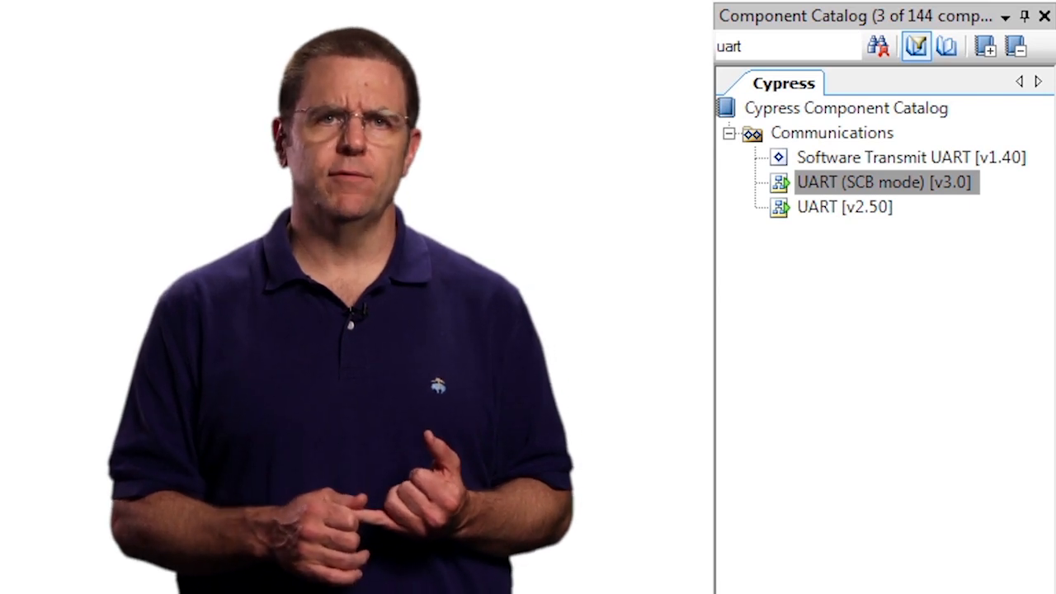
double_click(883, 182)
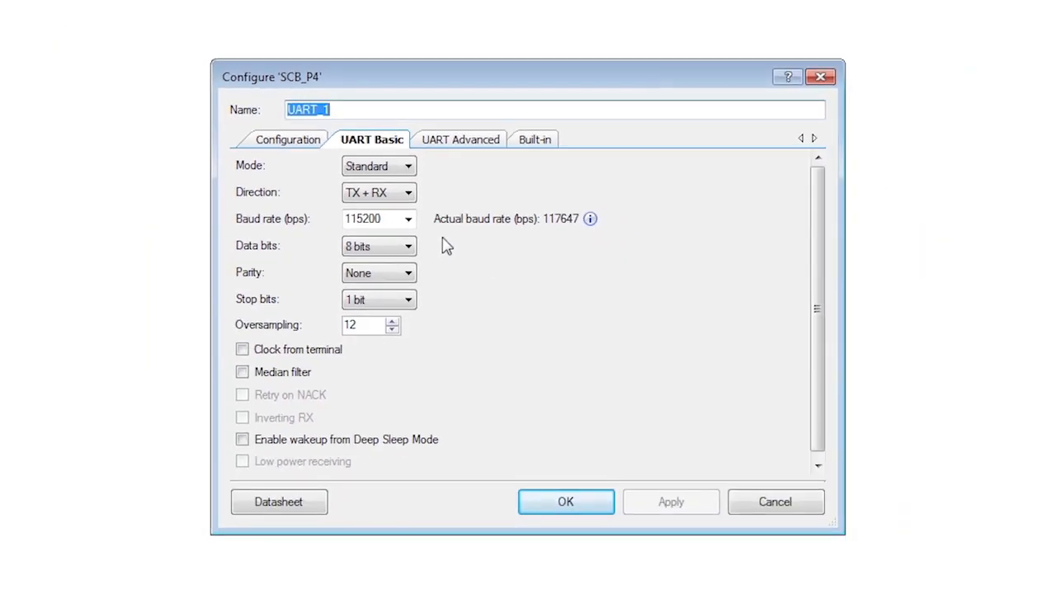
- Rename the component from UART_1 to UART, keeping 115200 baud, 8-N-1, TX+RX
click(371, 217)
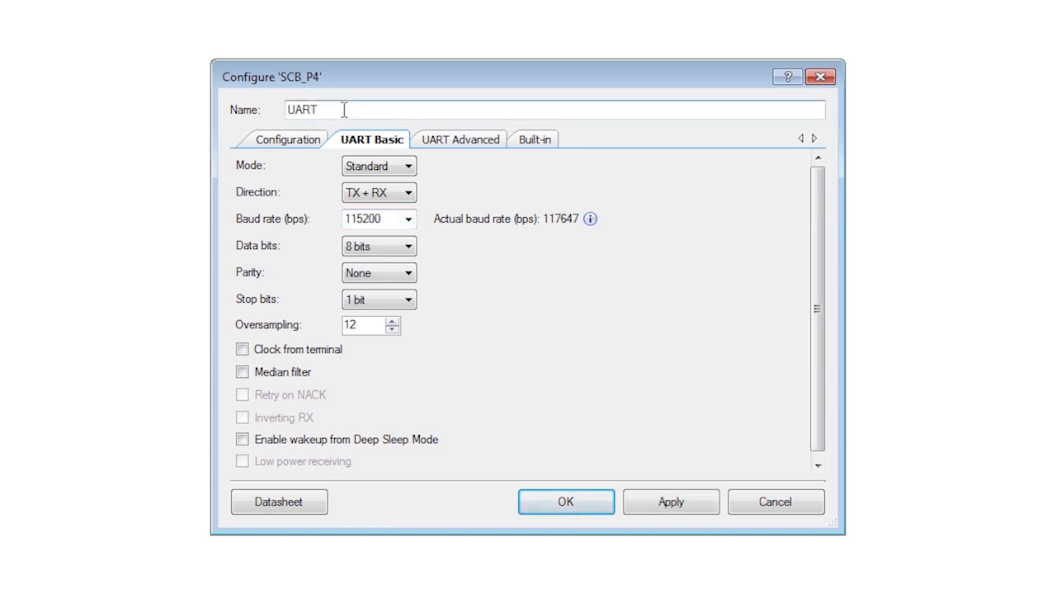
mouse_move(436, 502)
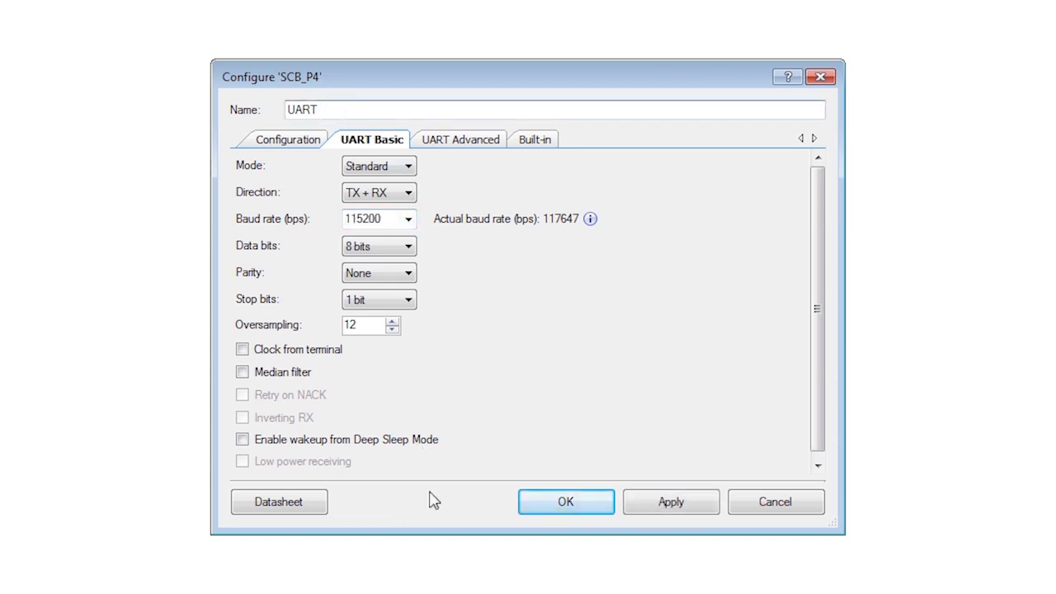
click(565, 502)
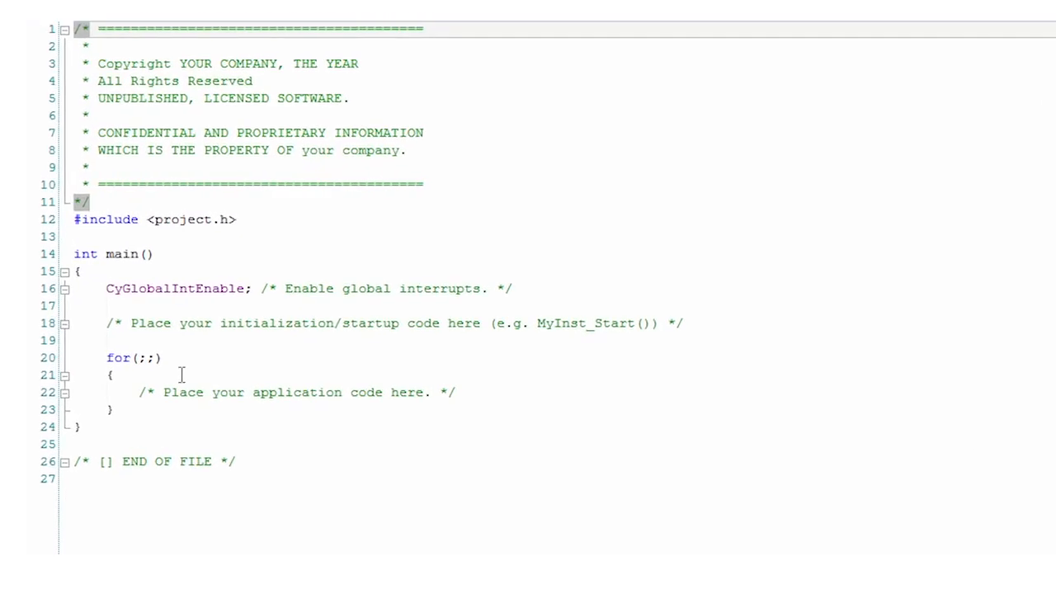
- Add UART_Start(); and UART_UartPutString("Hello World!"); in main() before the loop
text(UART_Start();)
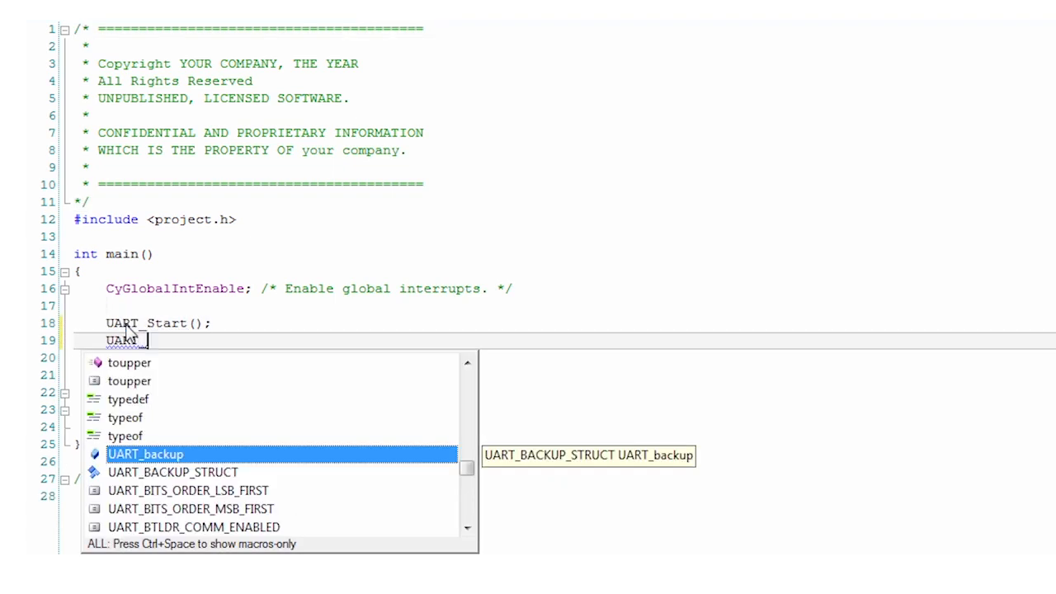
text(_UartPutString()
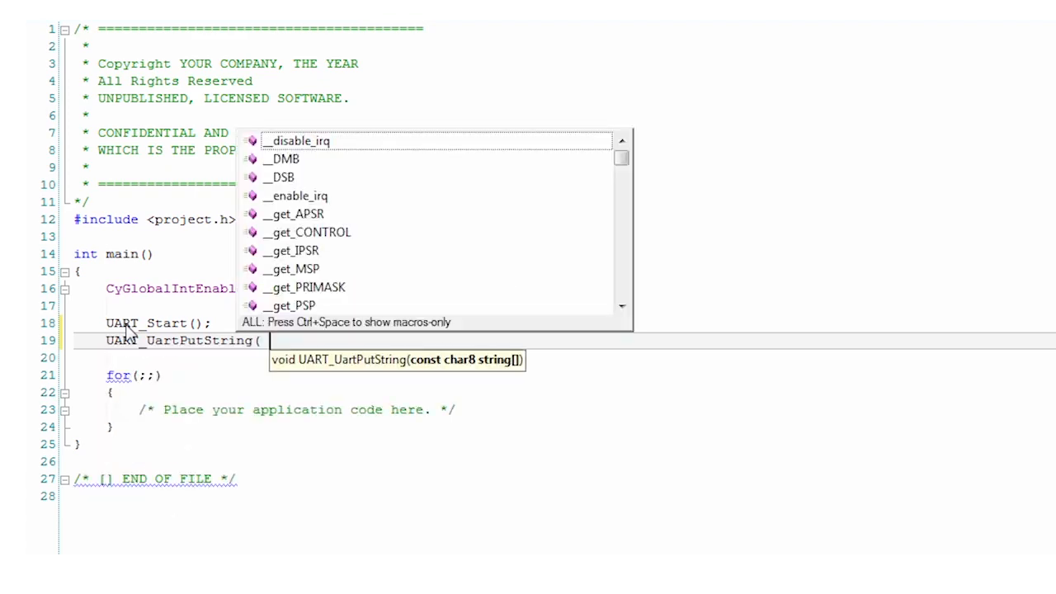
text("Hello World!")
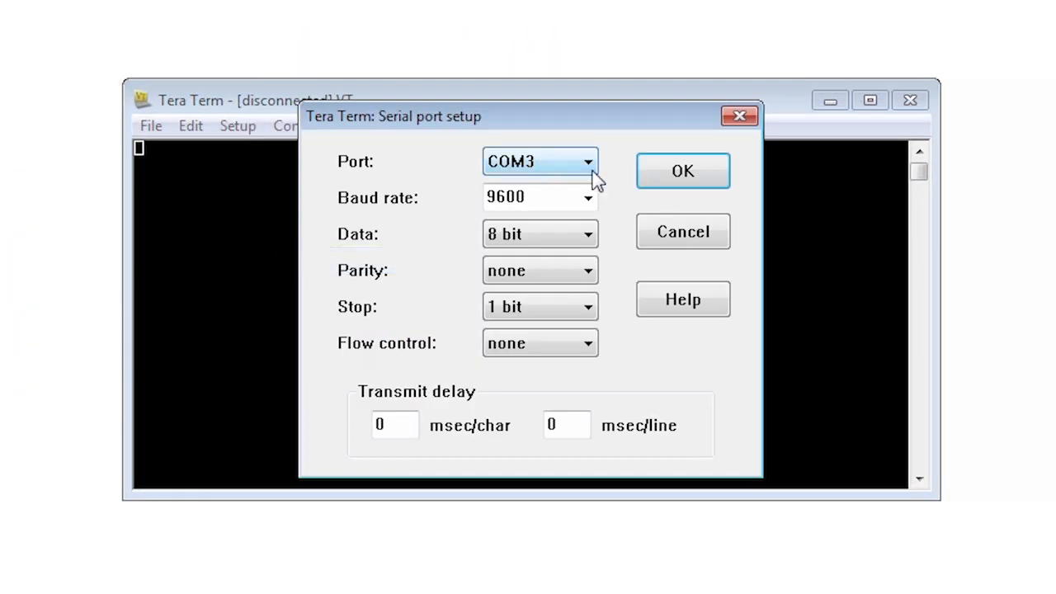
- Set Tera Term's serial port to COM82 at 115200 baud
click(587, 196)
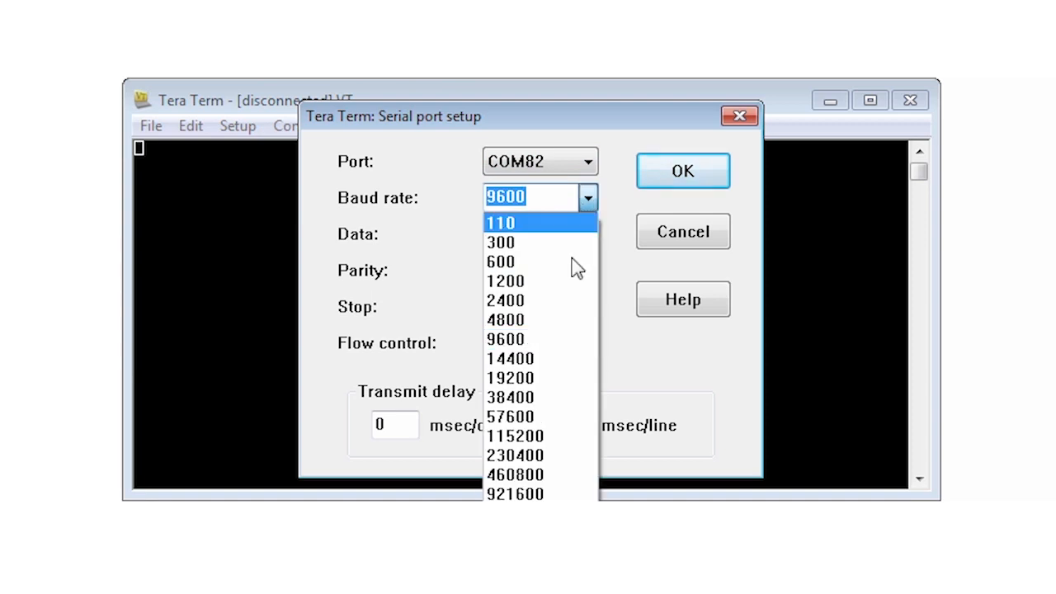
click(515, 436)
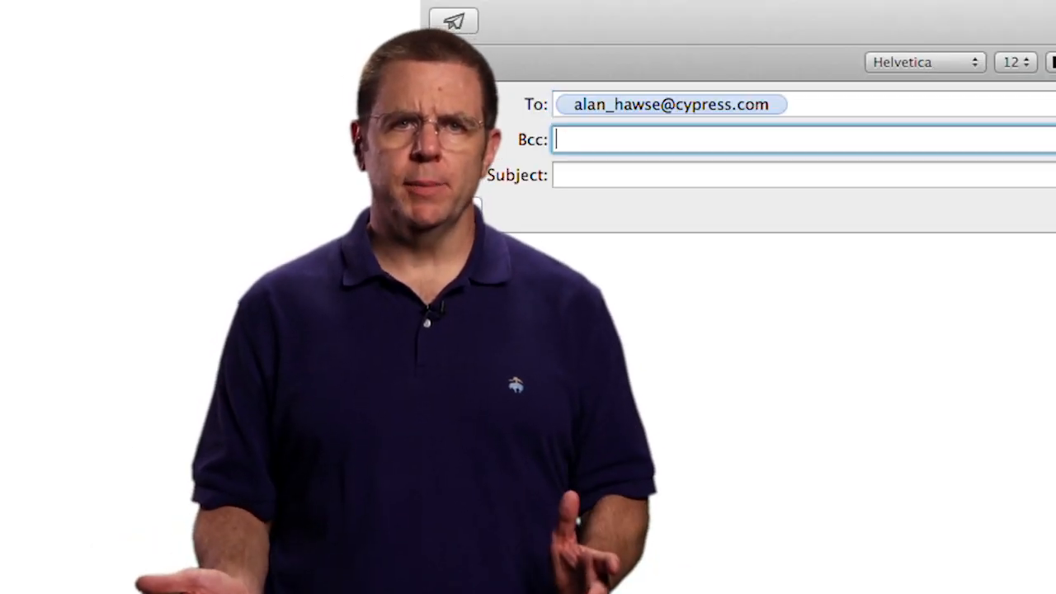
text(PSoC)
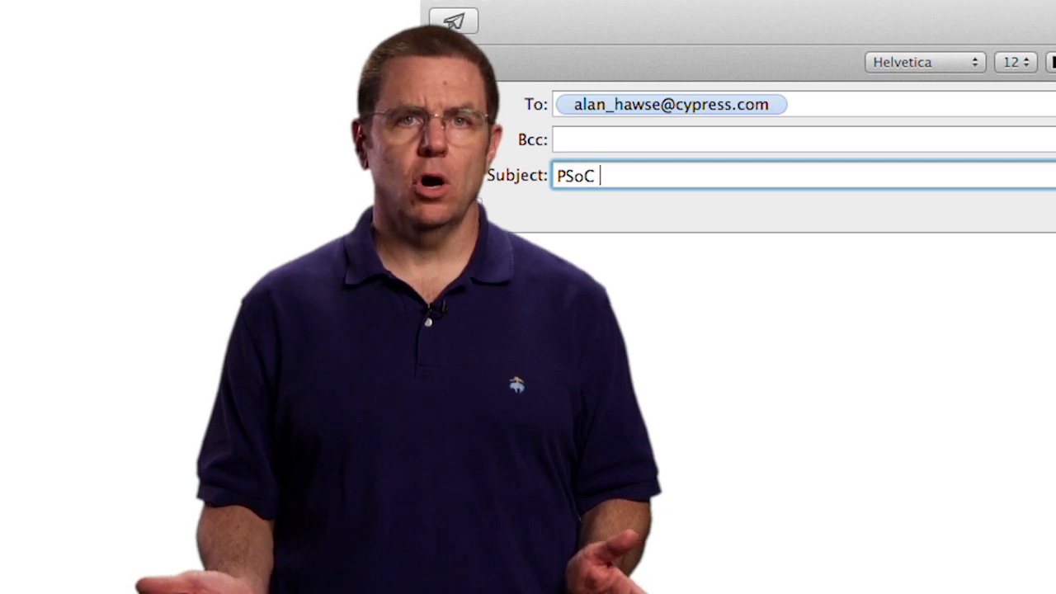